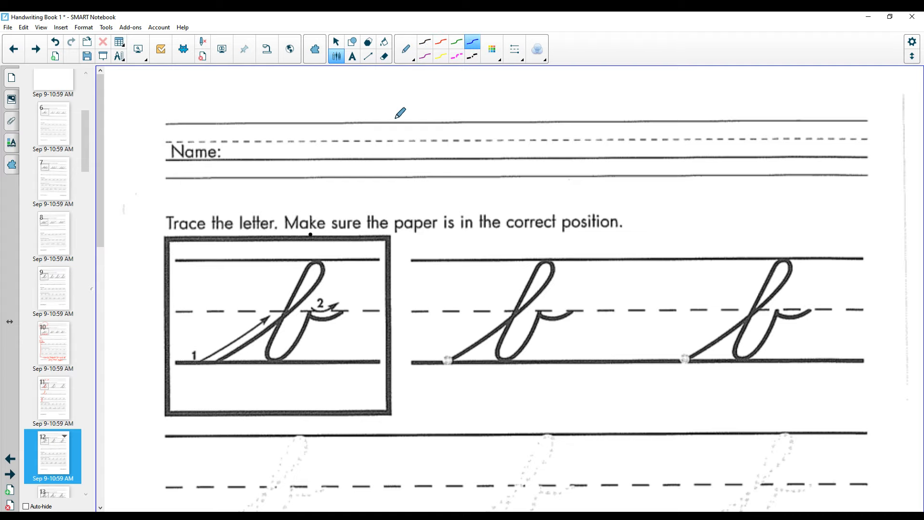
mouse_move(382, 221)
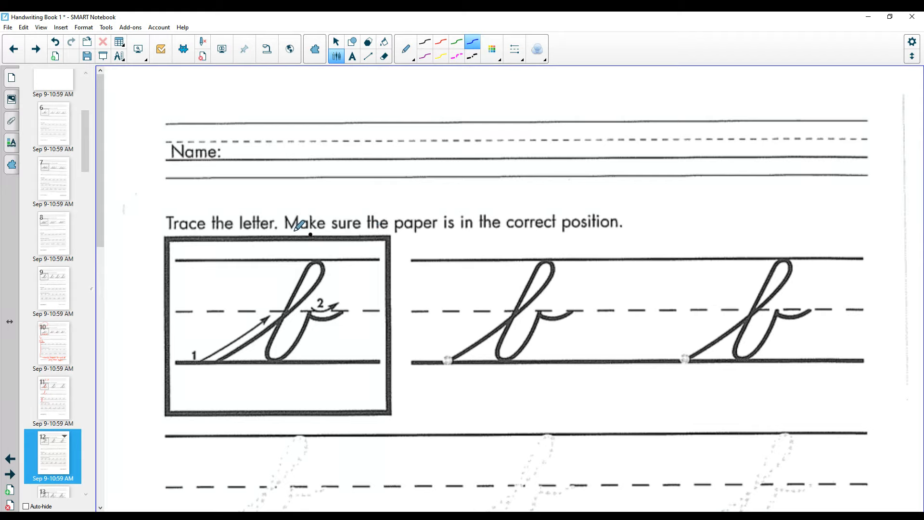
Step: Draw a blue circle around the model cursive letter b
drag(310, 236, 254, 380)
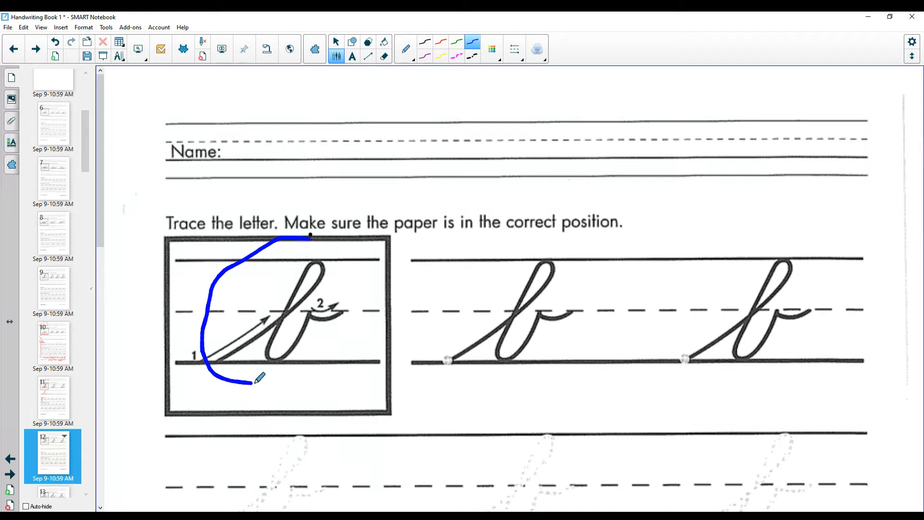
drag(255, 380, 312, 234)
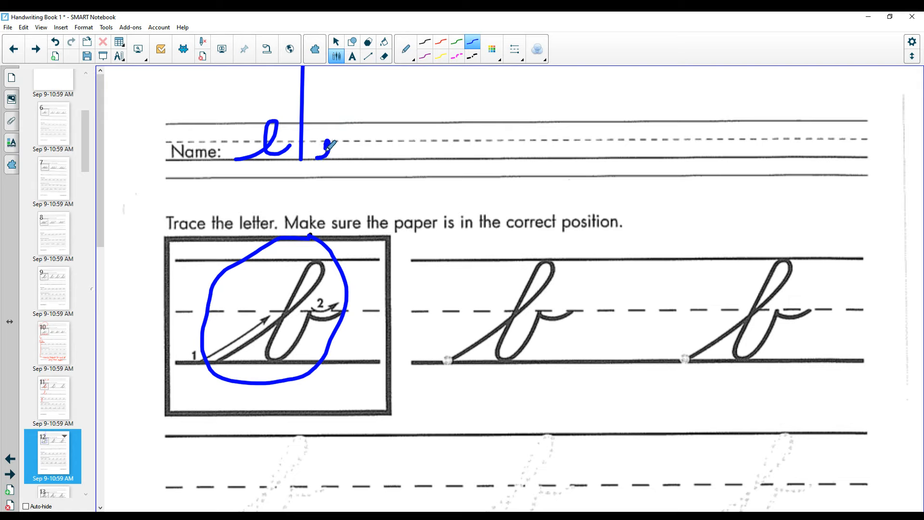
Step: Add blue cursive letters beside Name and trace over the model b's strokes
drag(323, 148, 340, 156)
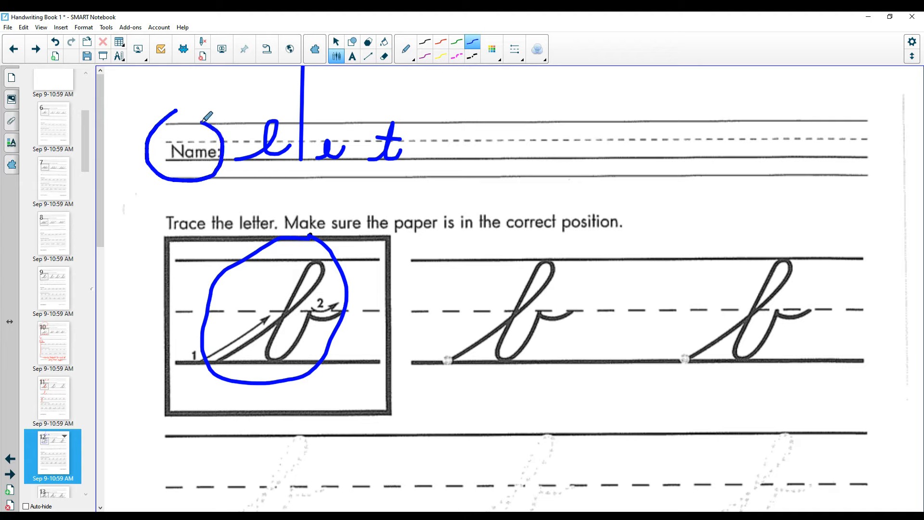
mouse_move(293, 277)
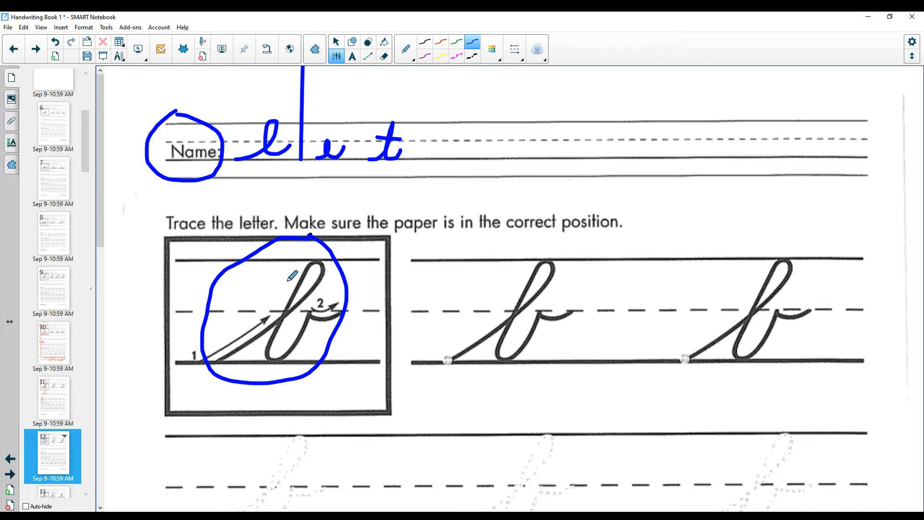
mouse_move(219, 355)
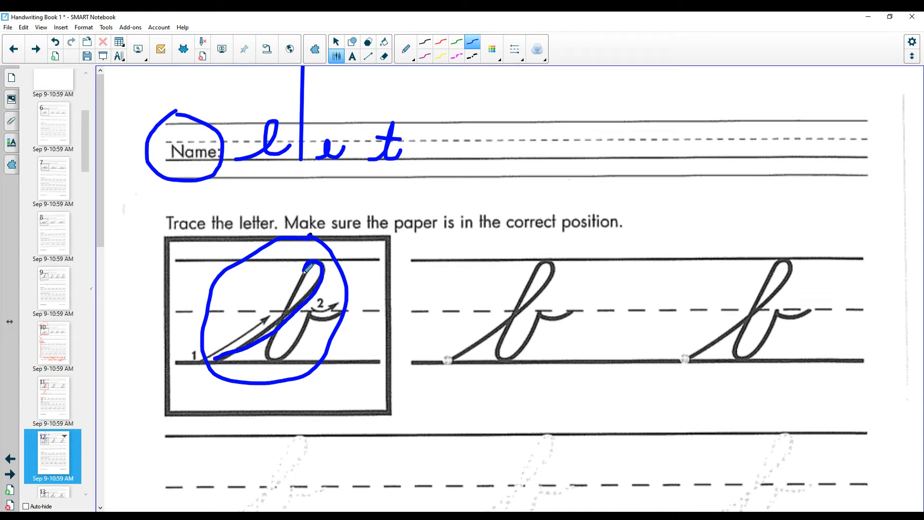
drag(310, 268, 307, 330)
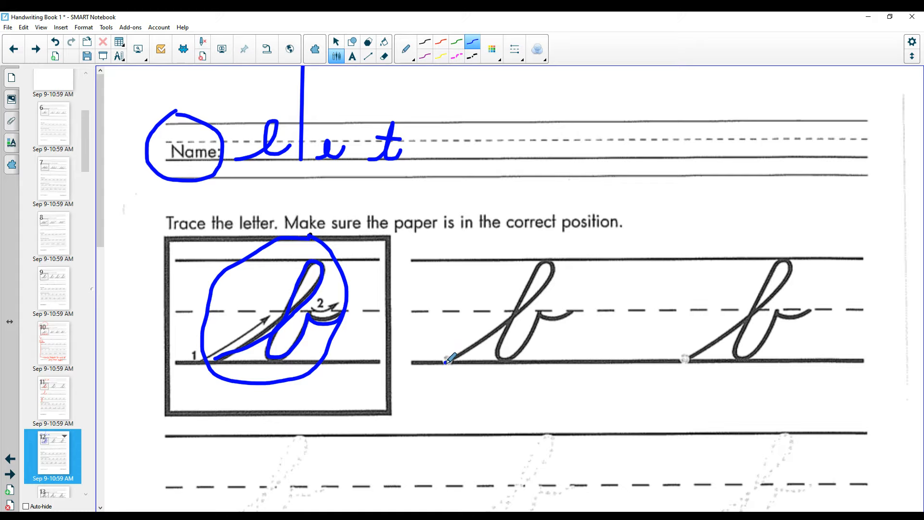
Step: Trace a blue cursive b over the first dotted b in the tracing row
scroll(down, 3)
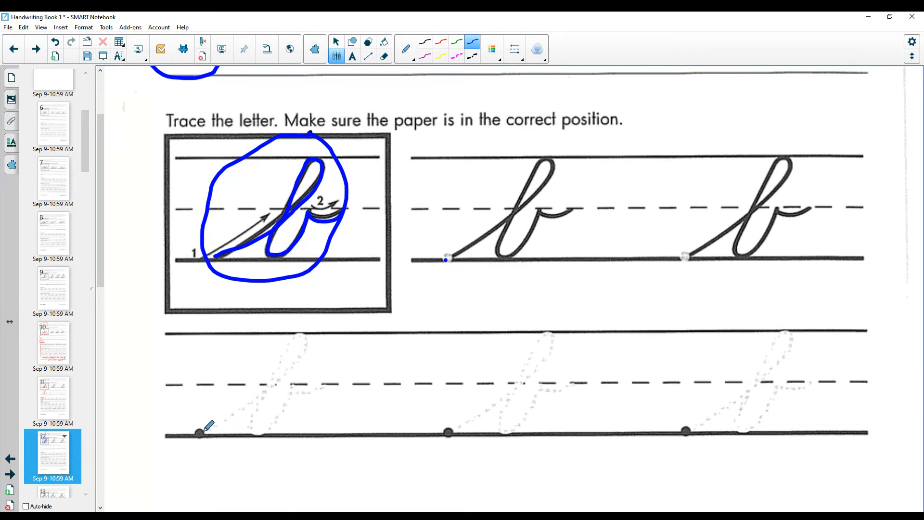
drag(200, 432, 278, 359)
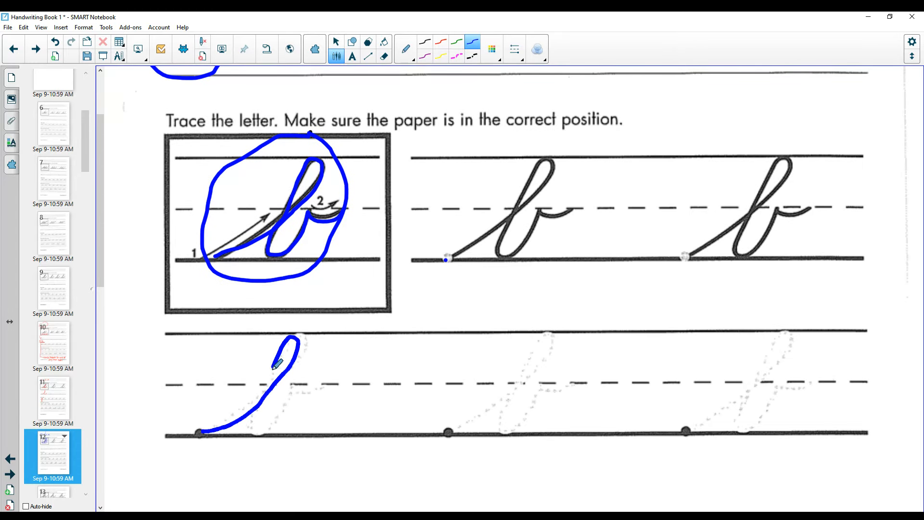
drag(271, 365, 324, 381)
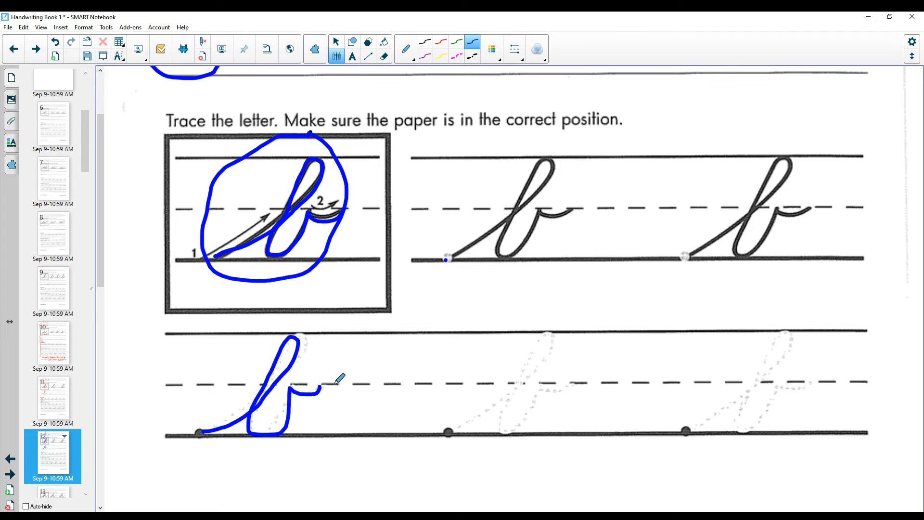
scroll(down, 3)
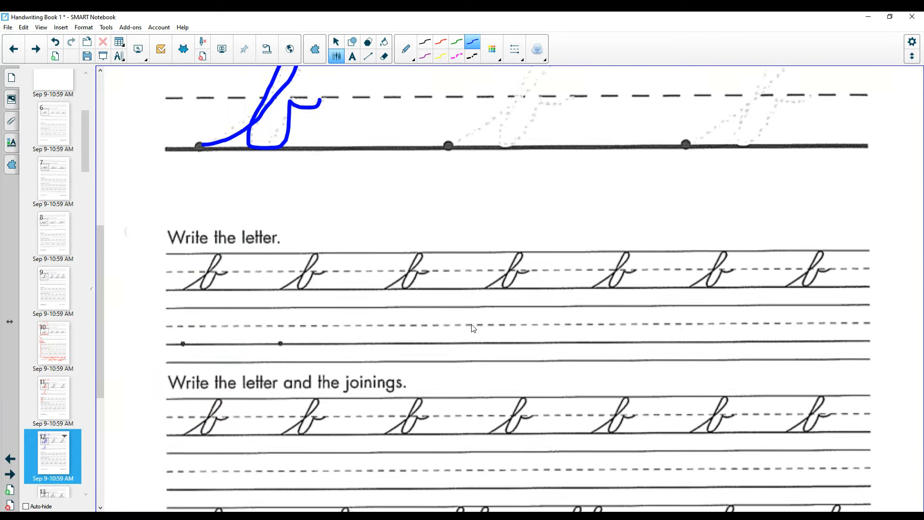
Step: Trace the model bi joining in blue, dot its i, and write li beneath
scroll(down, 3)
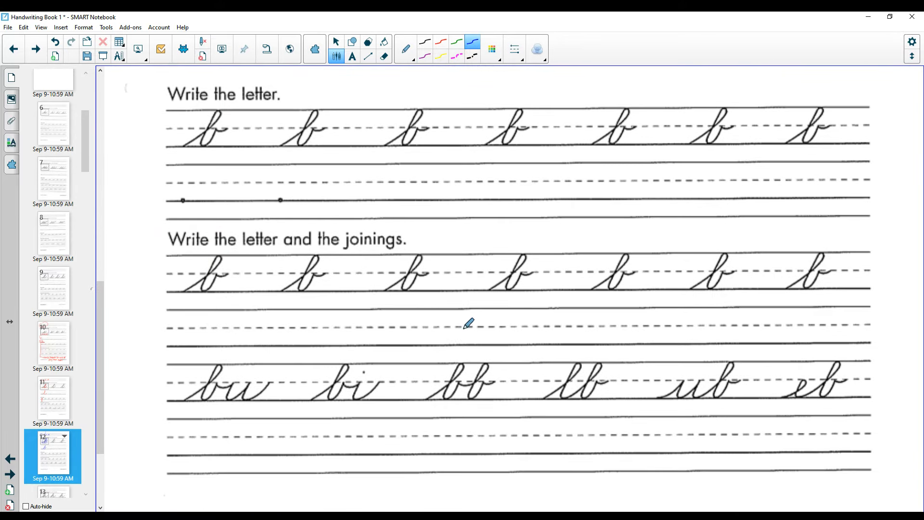
mouse_move(365, 328)
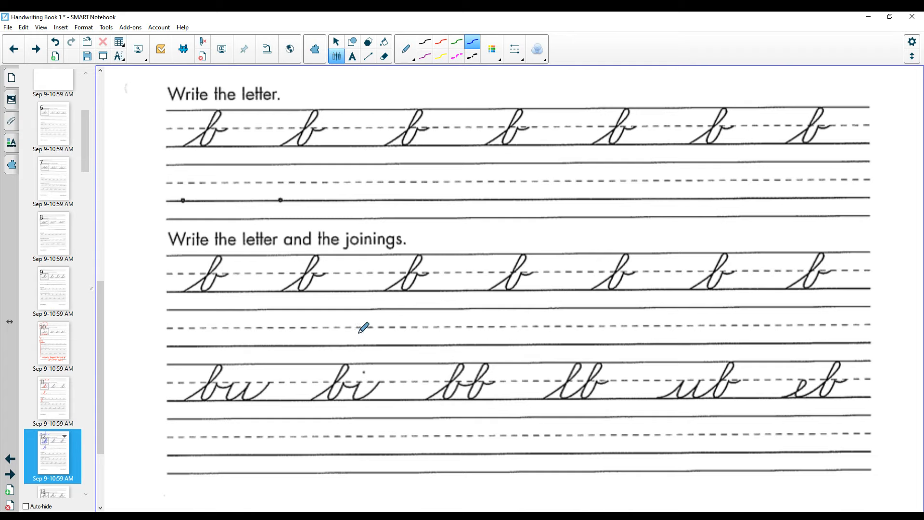
mouse_move(386, 372)
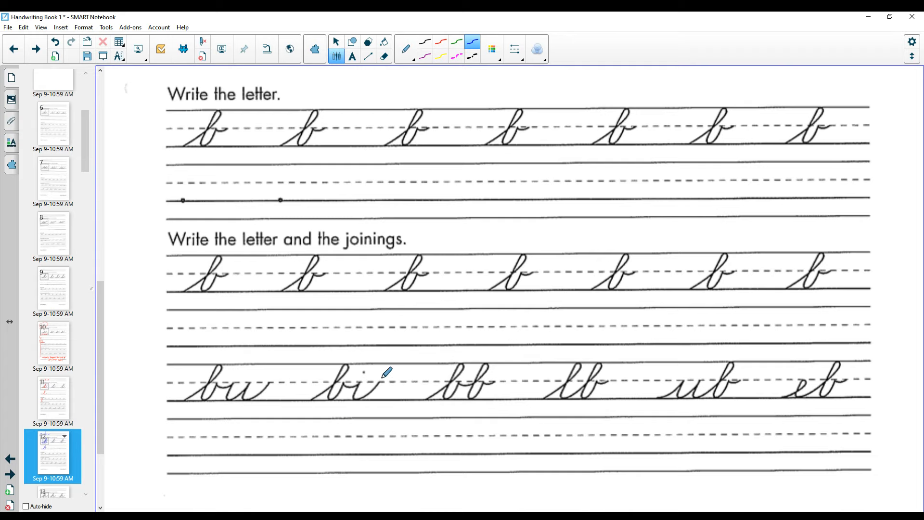
mouse_move(365, 378)
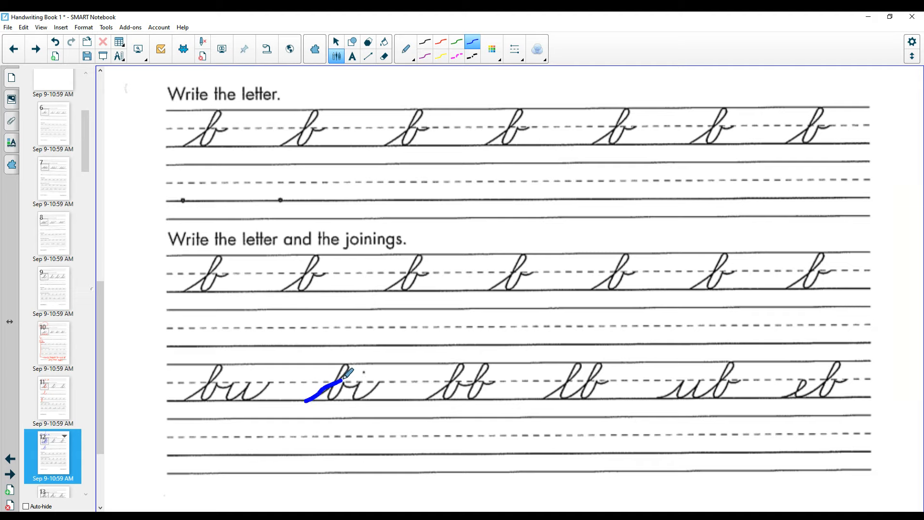
drag(304, 401, 339, 377)
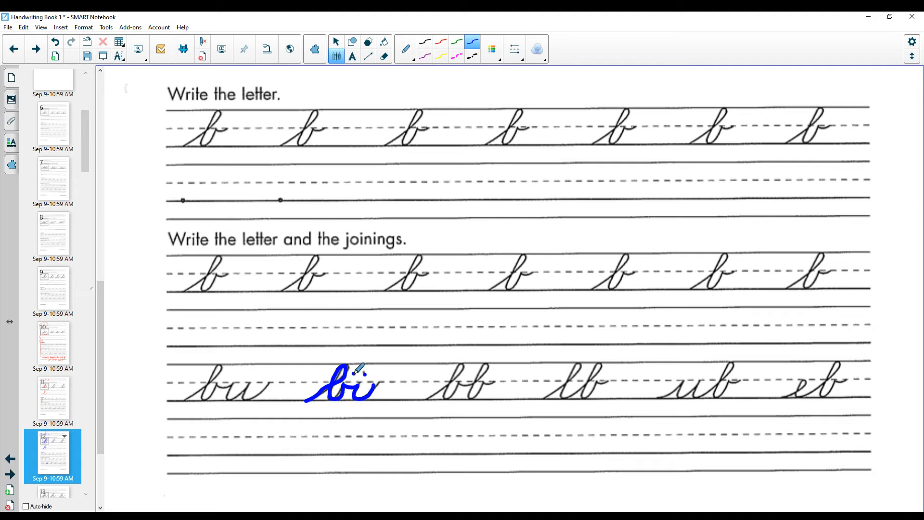
drag(348, 388, 363, 378)
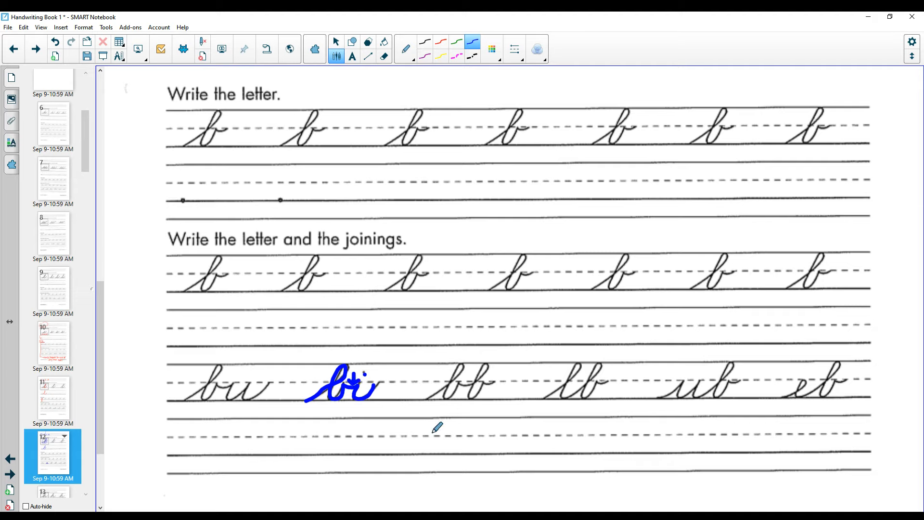
drag(336, 406, 318, 454)
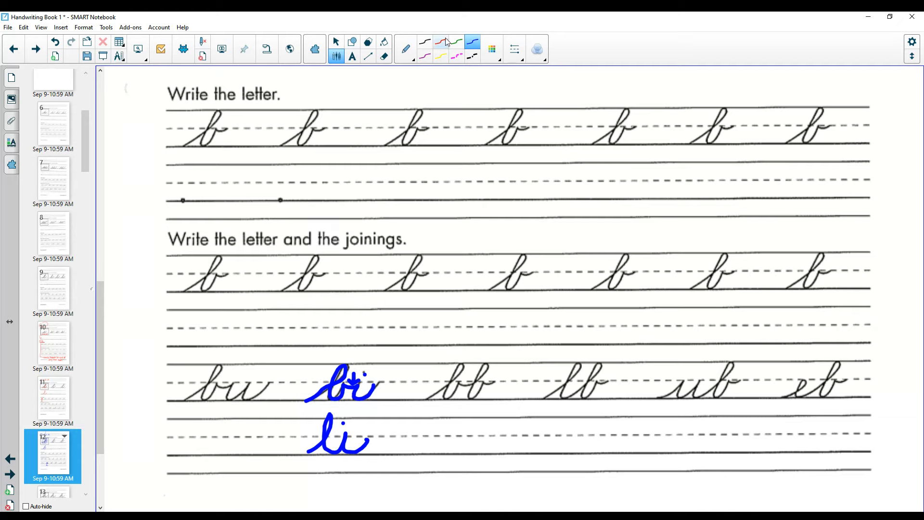
Step: Cross out the li with a red X and write a blue cursive bi beside it
drag(307, 409, 372, 454)
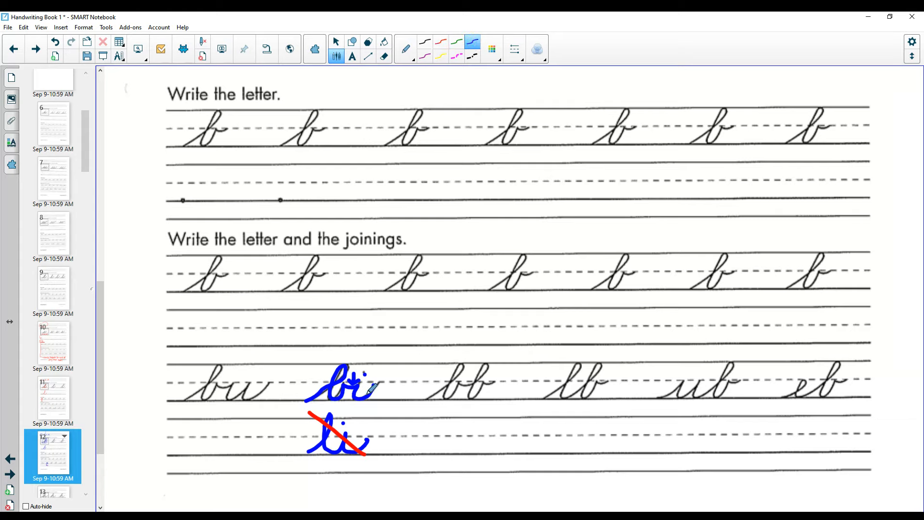
drag(378, 413, 401, 454)
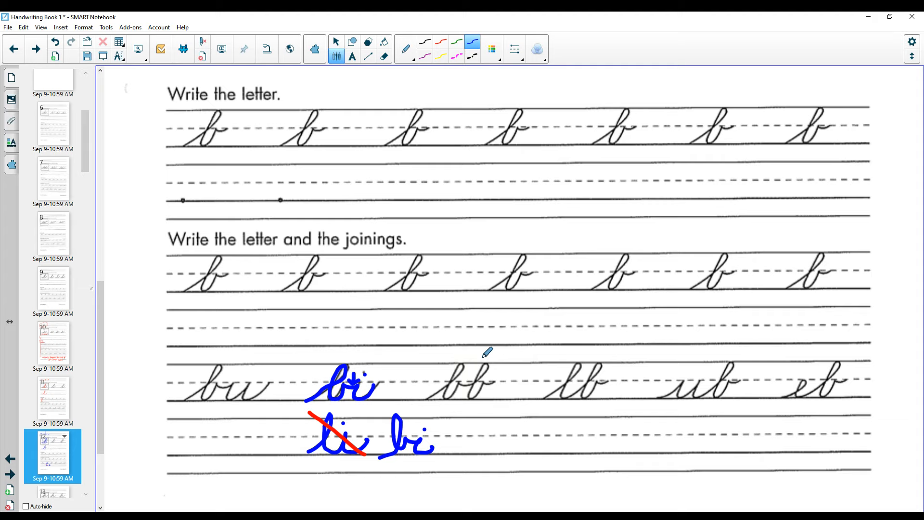
mouse_move(205, 374)
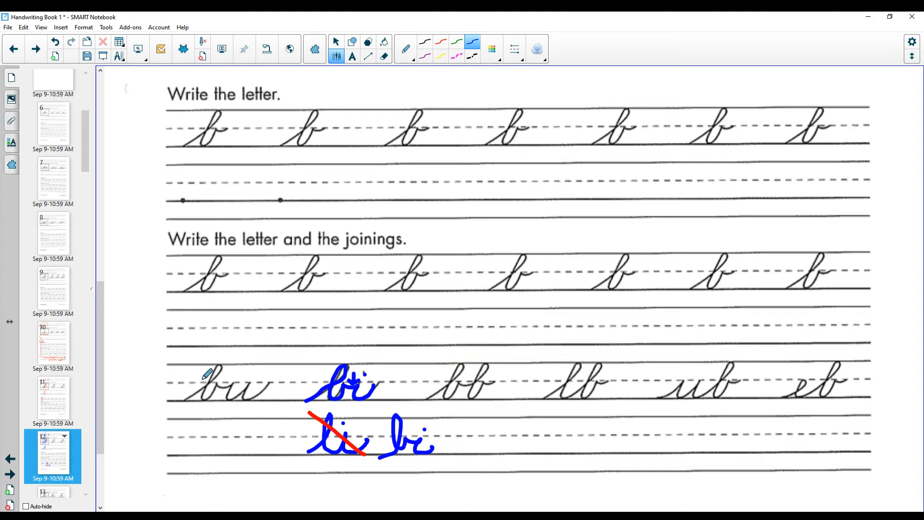
mouse_move(351, 461)
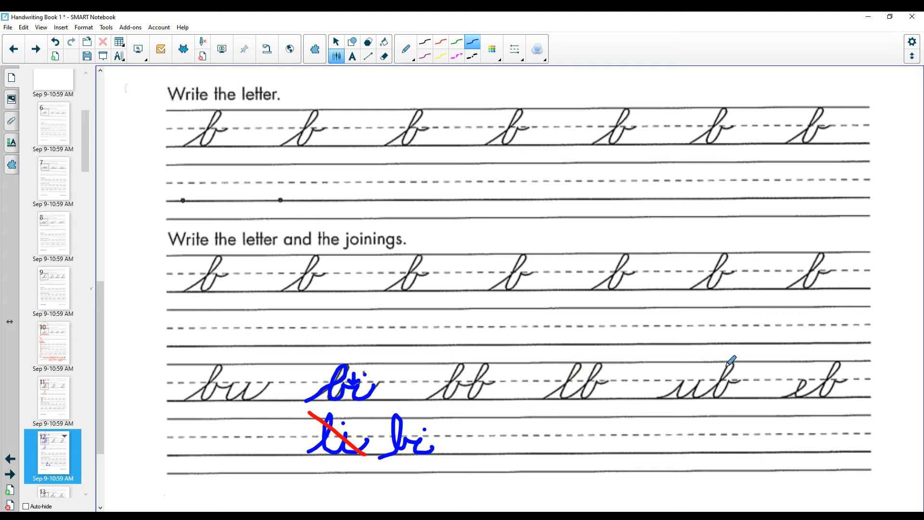
mouse_move(819, 371)
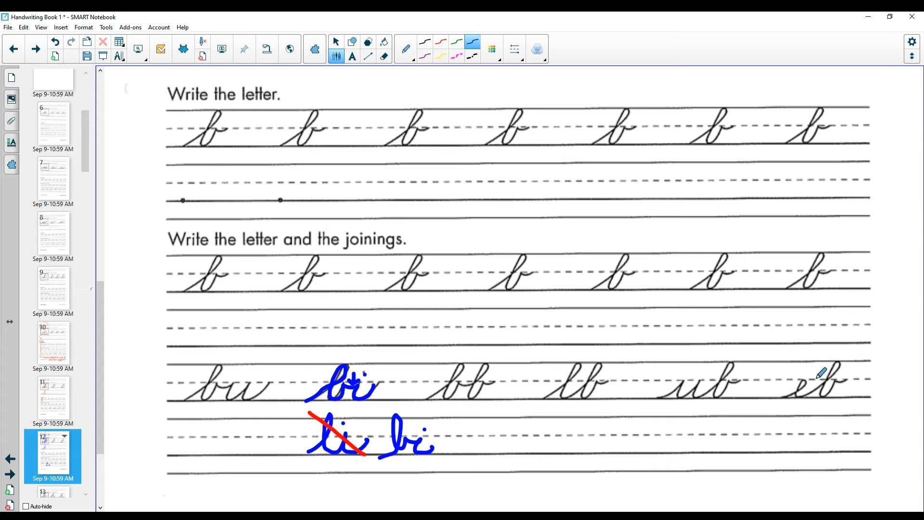
mouse_move(835, 375)
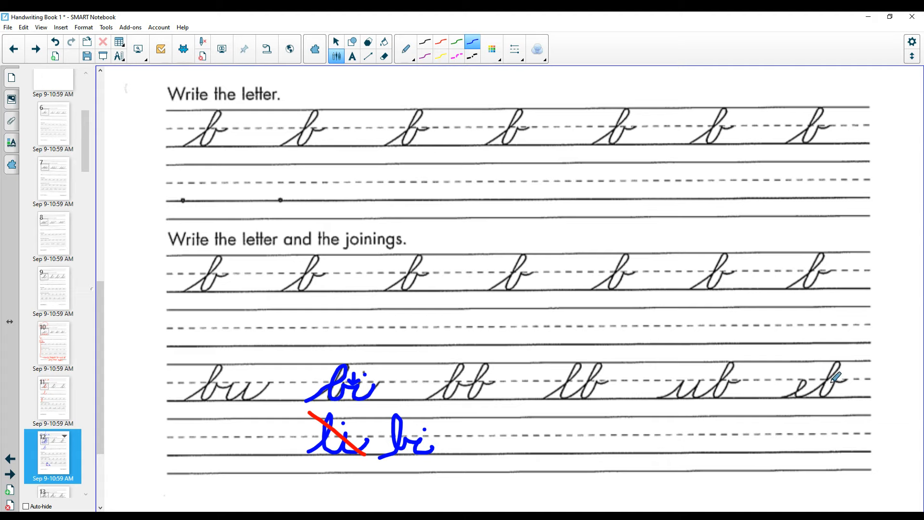
mouse_move(197, 360)
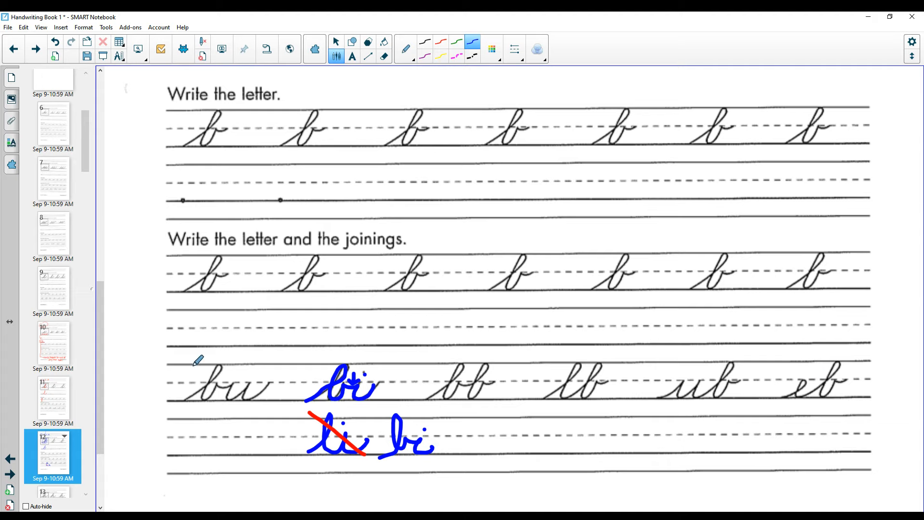
mouse_move(259, 389)
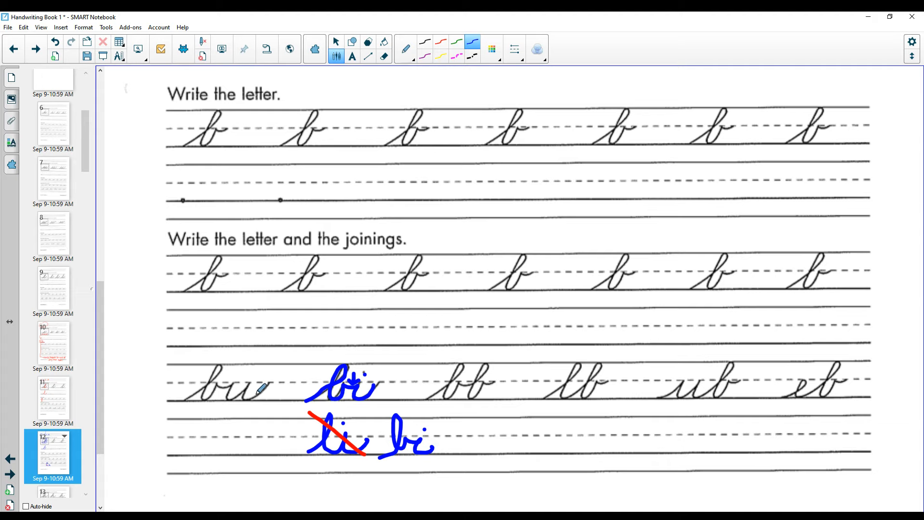
mouse_move(364, 420)
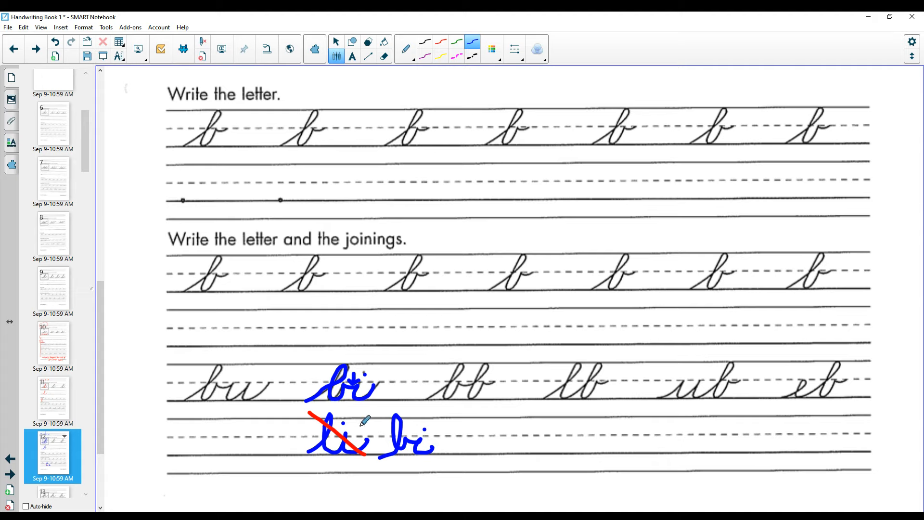
mouse_move(412, 448)
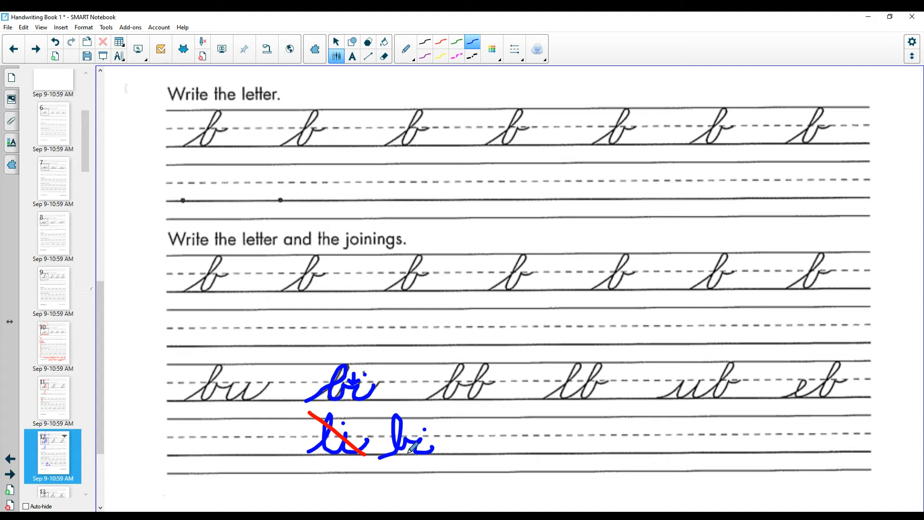